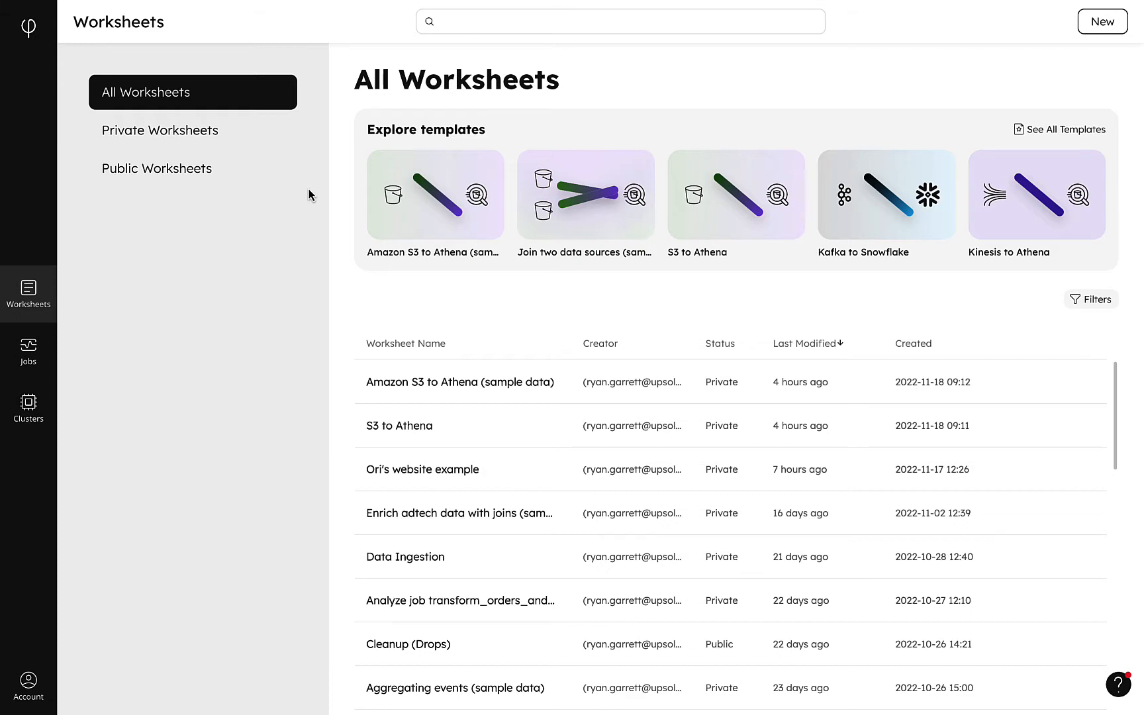
mouse_move(392, 194)
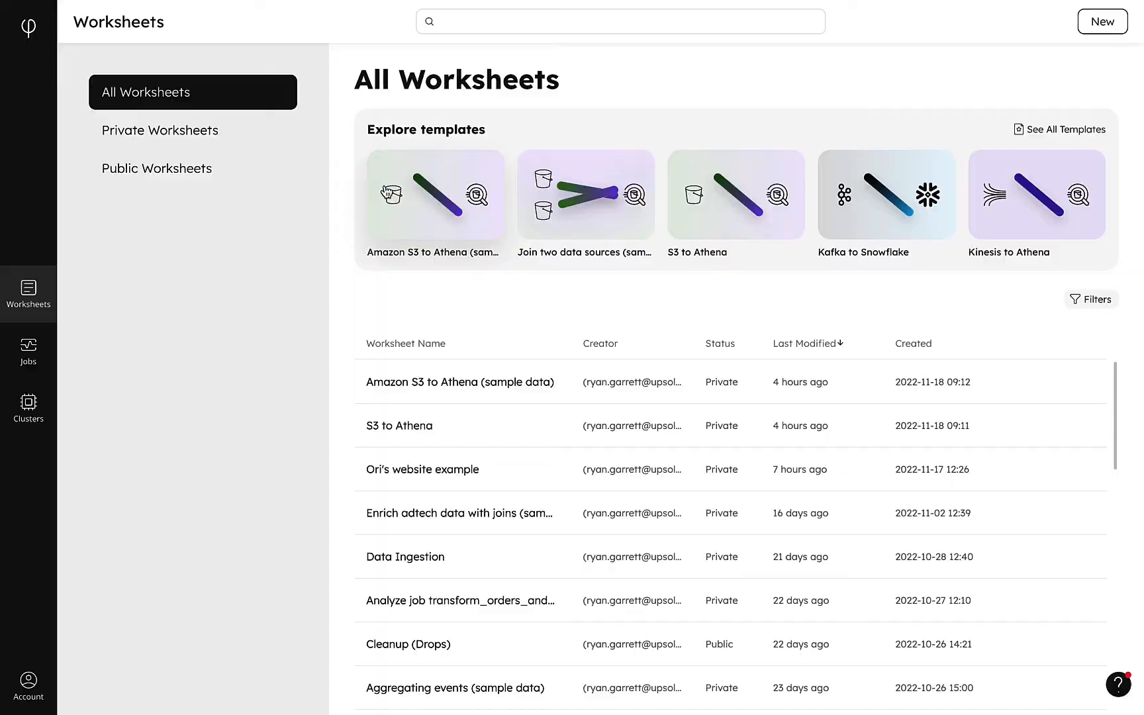
Preview the Amazon S3 to Athena (sample data) template and use it for a new worksheet
click(434, 196)
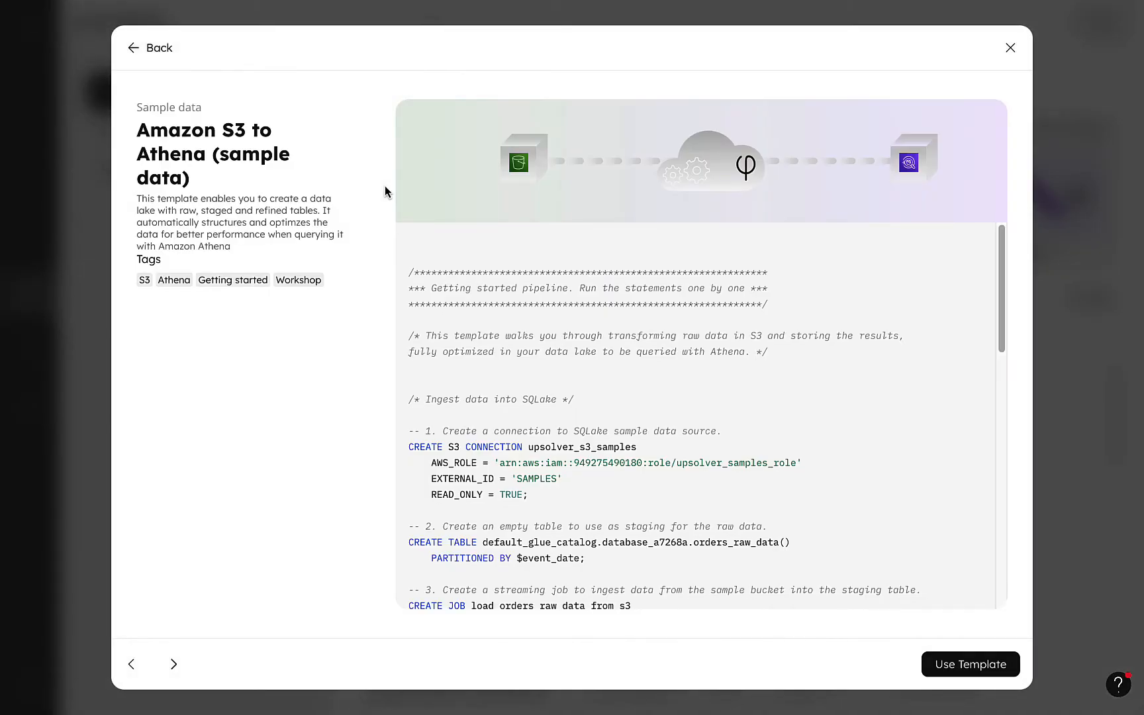
mouse_move(970, 664)
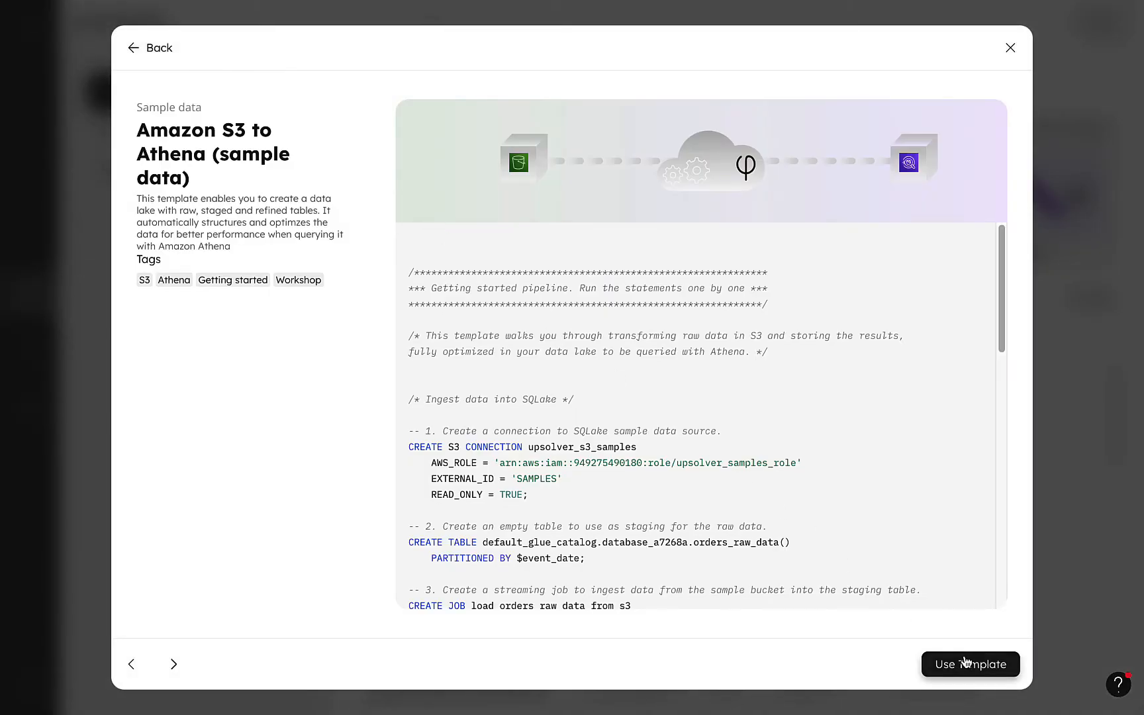
click(970, 664)
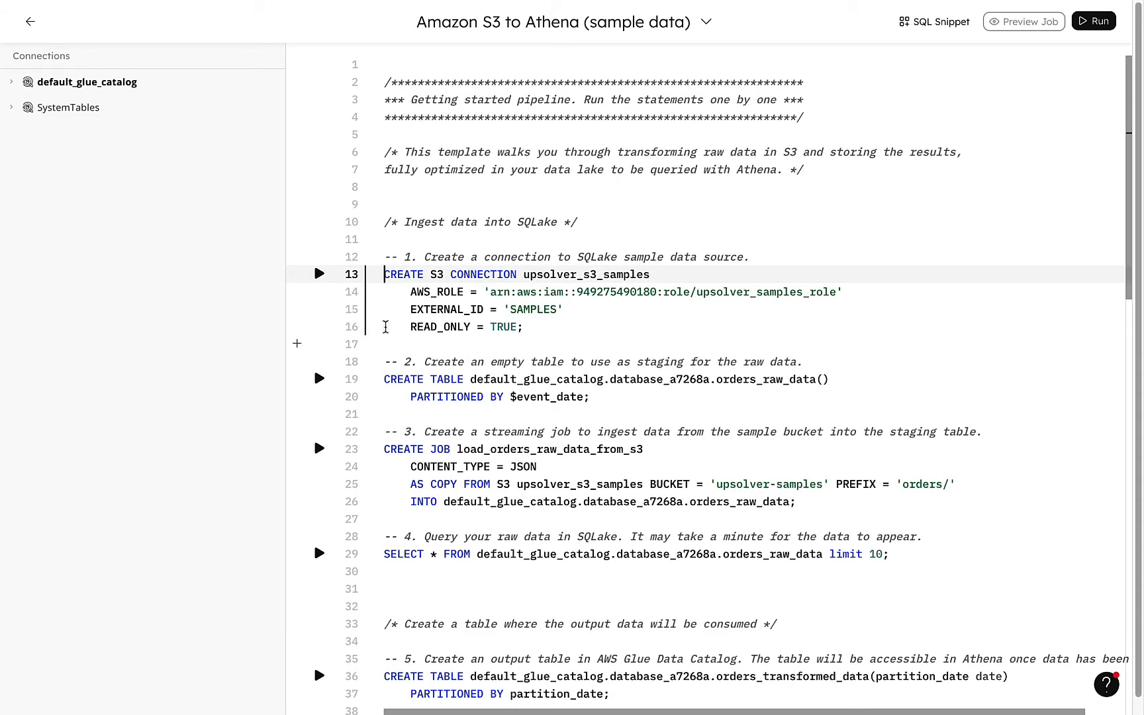
Run CREATE S3 CONNECTION upsolver_s3_samples, CREATE TABLE orders_raw_data, then the ingestion CREATE JOB
click(318, 273)
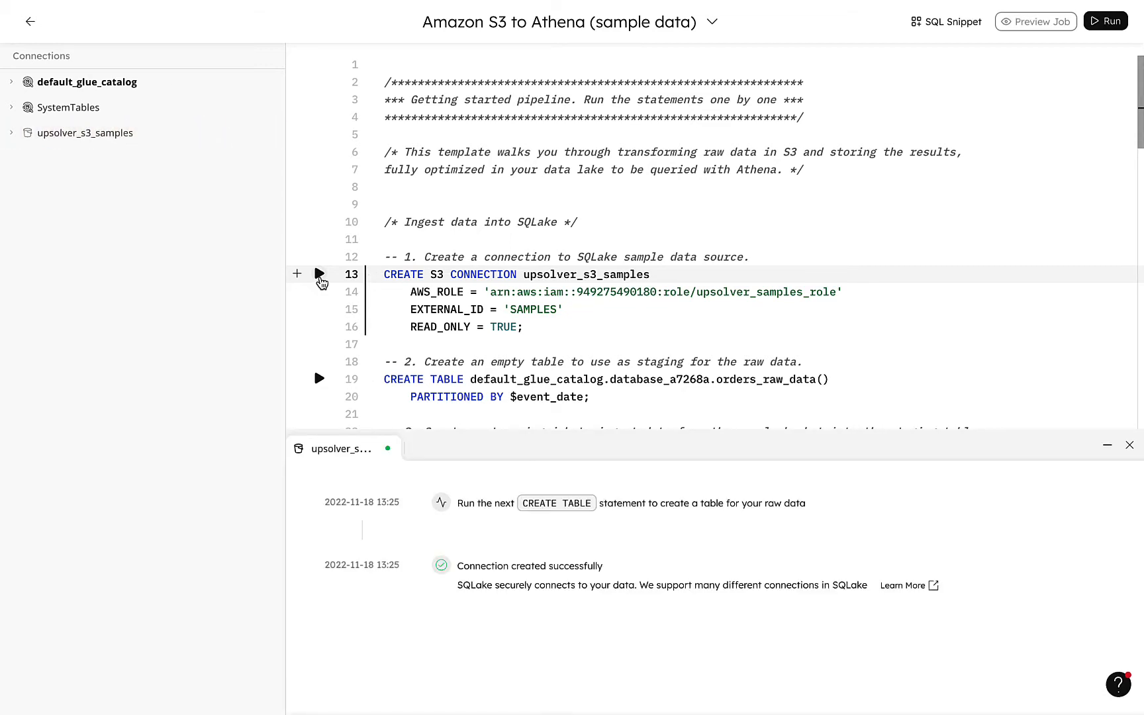
click(319, 379)
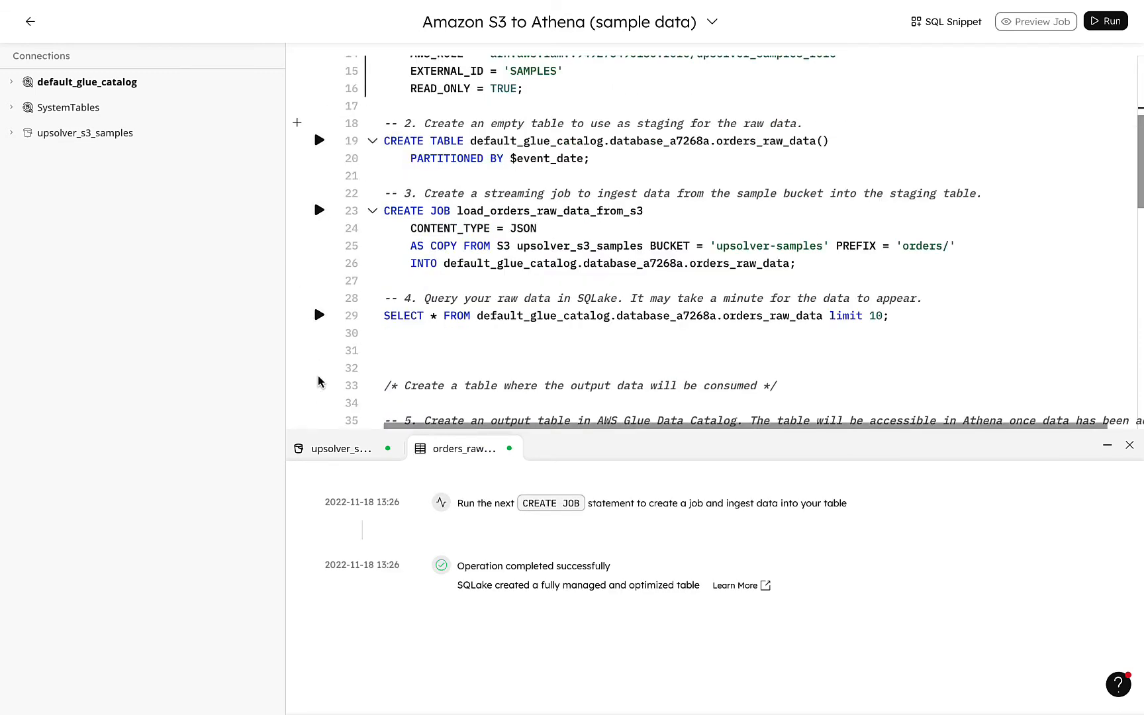
click(12, 82)
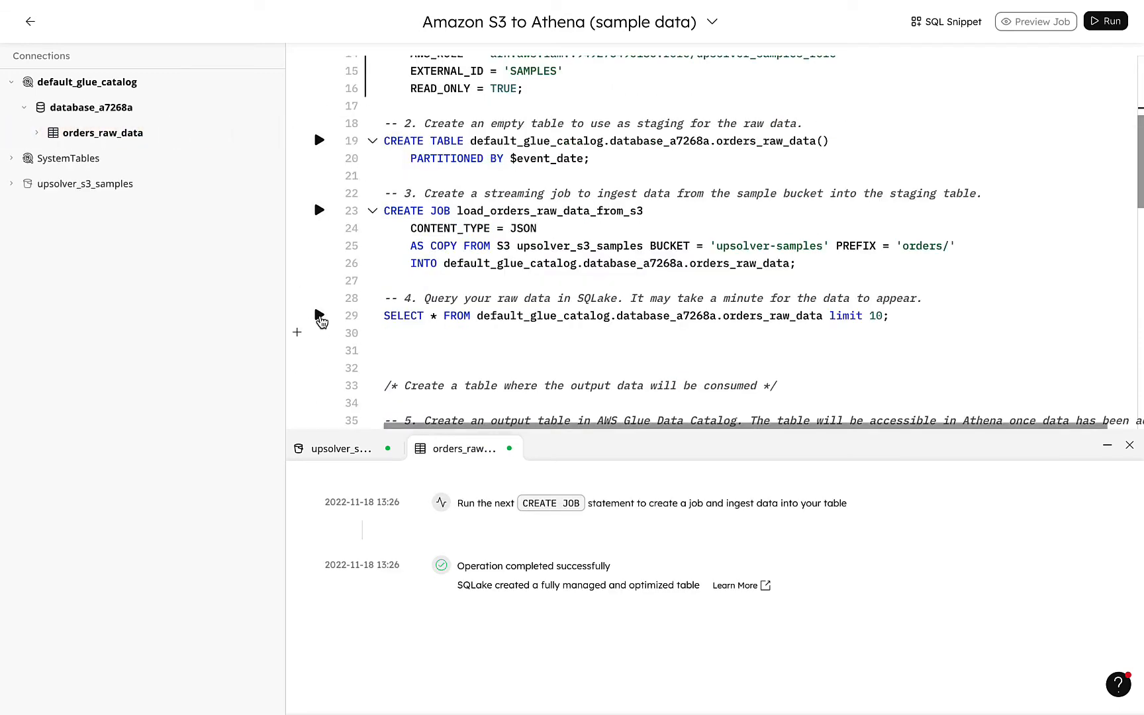
Run SELECT * FROM orders_raw_data limit 10 and scroll through the returned order rows
click(320, 210)
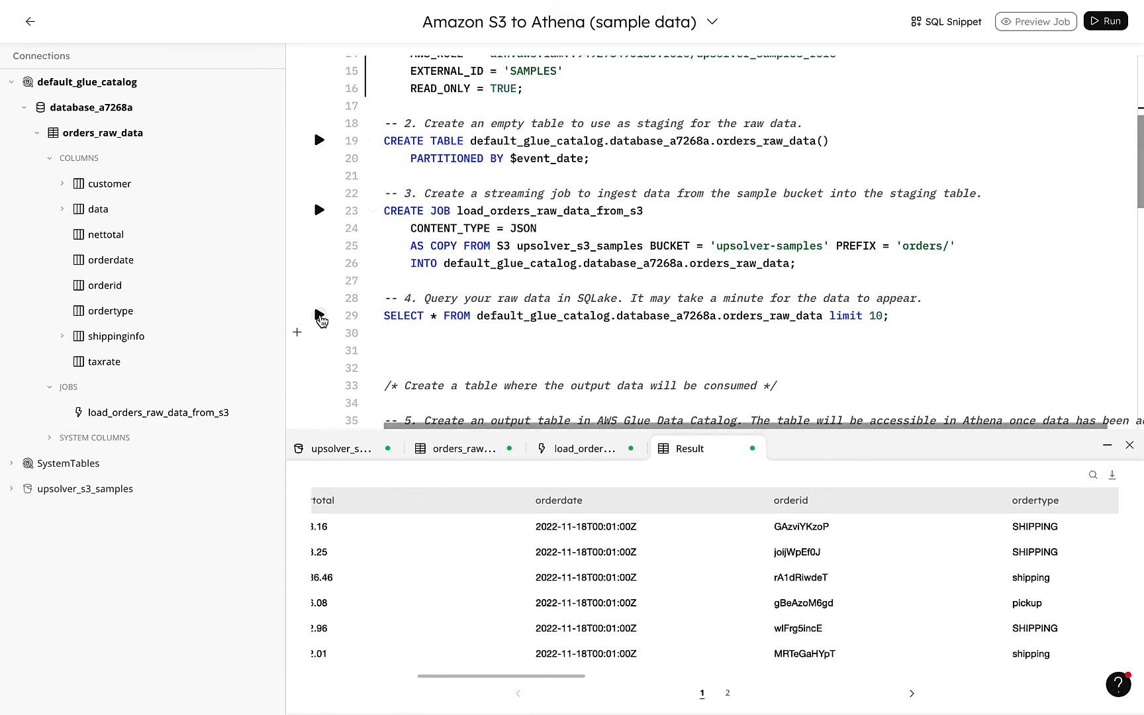
scroll(down, 3)
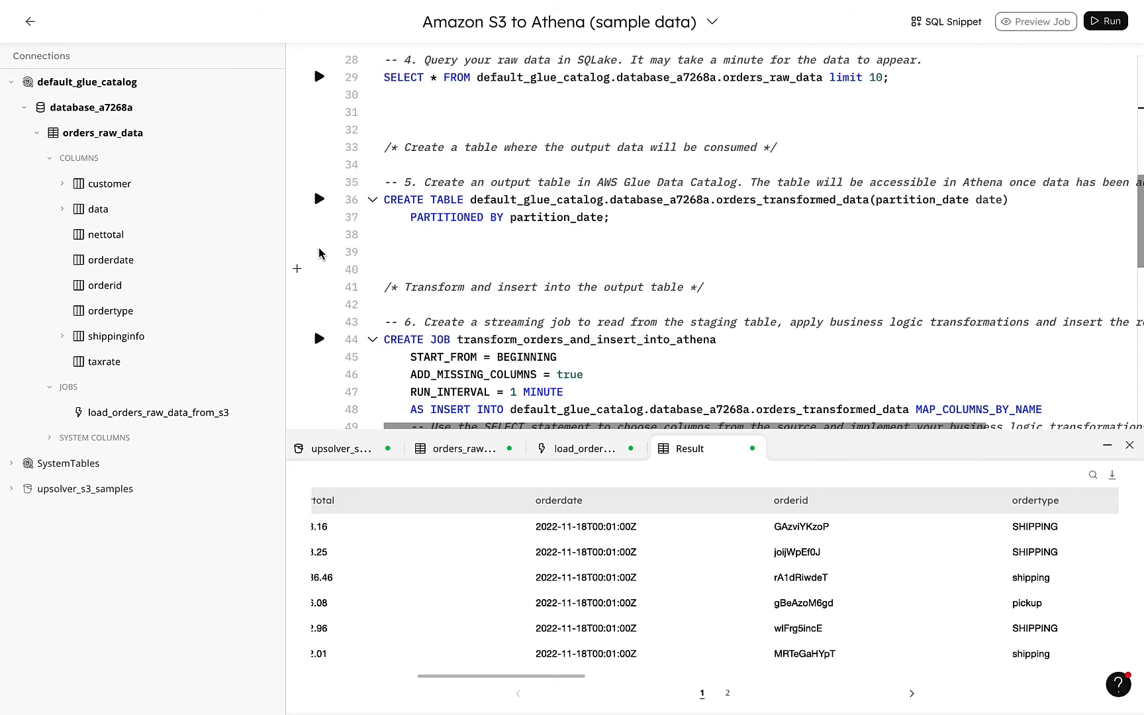
Run CREATE TABLE orders_transformed_data and CREATE JOB transform_orders_and_insert_into_athena
click(319, 199)
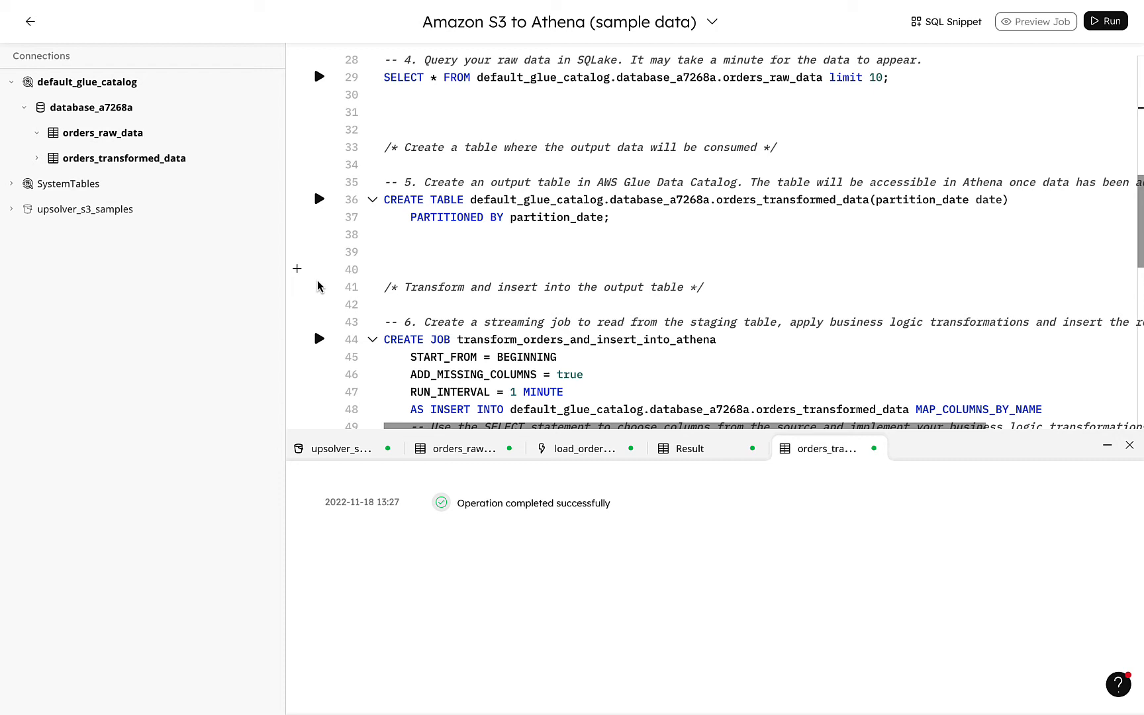
click(319, 339)
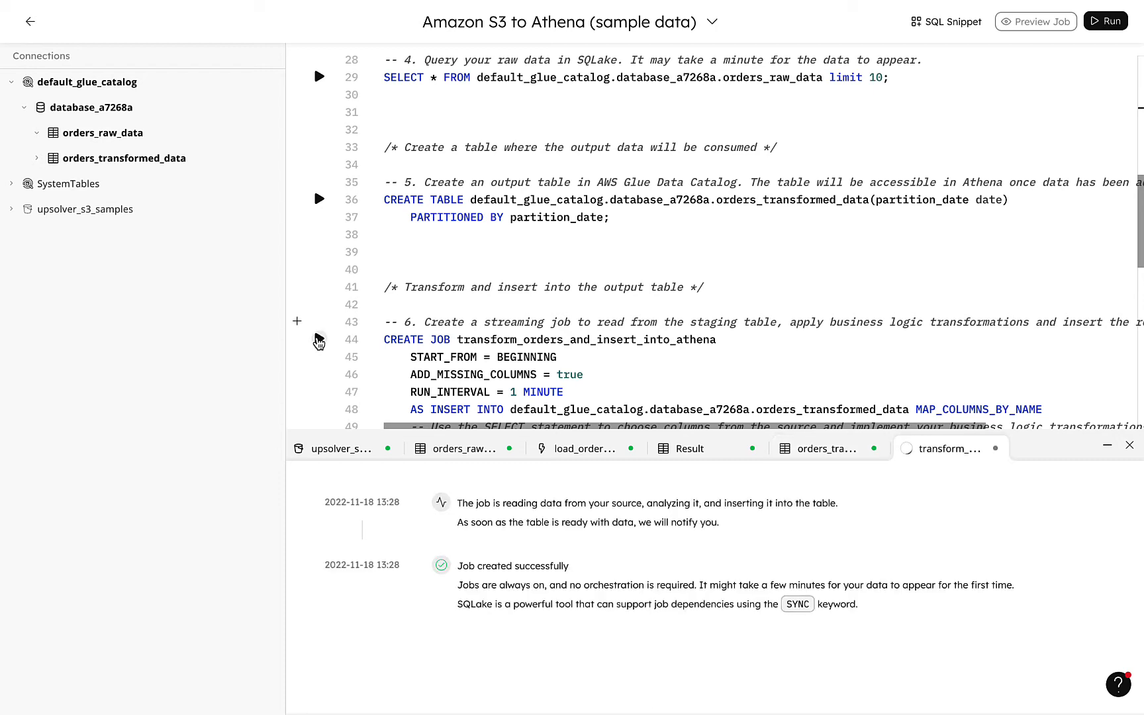
click(37, 158)
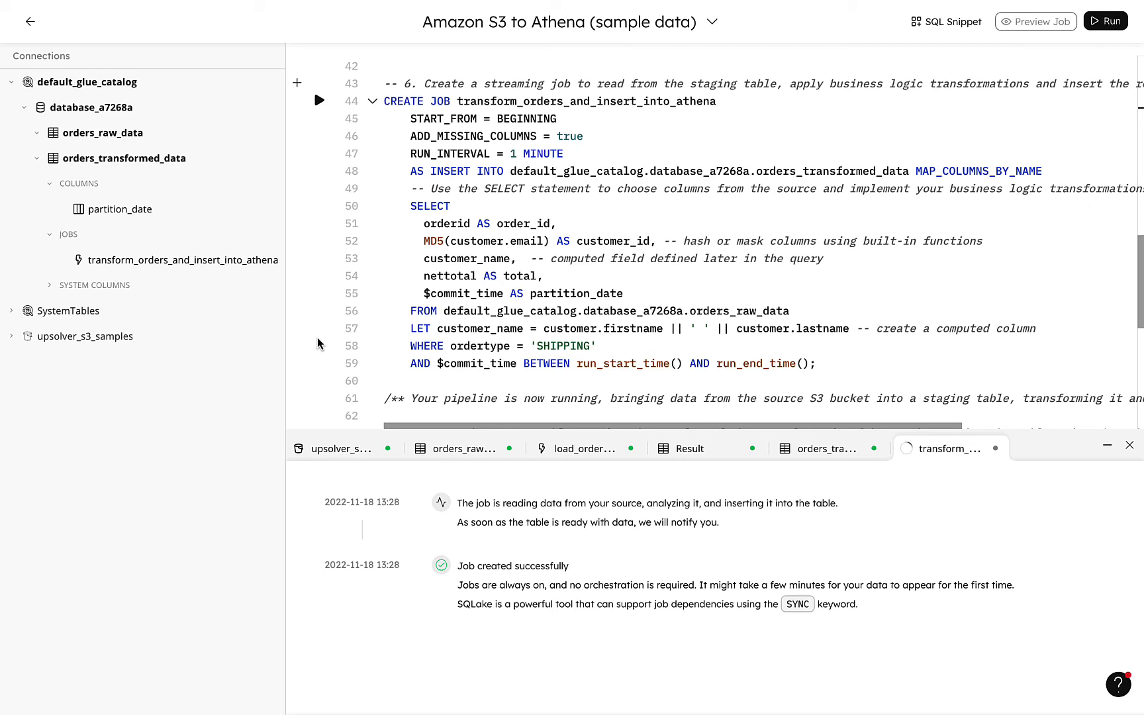
scroll(down, 3)
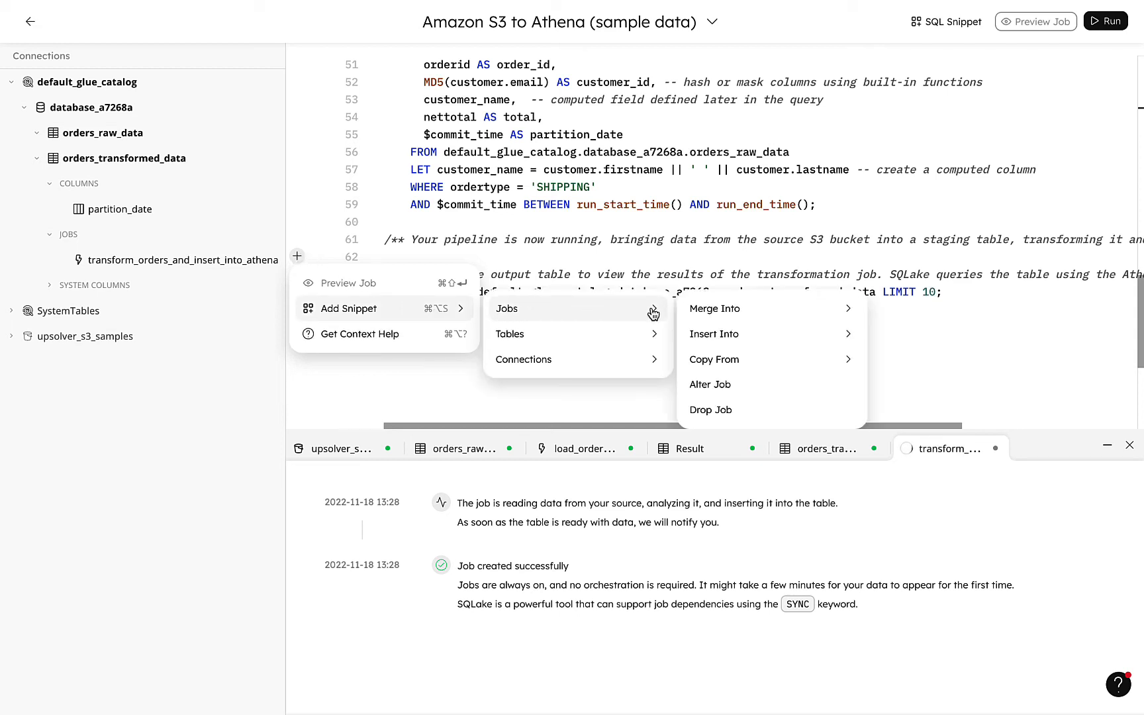
mouse_move(713, 335)
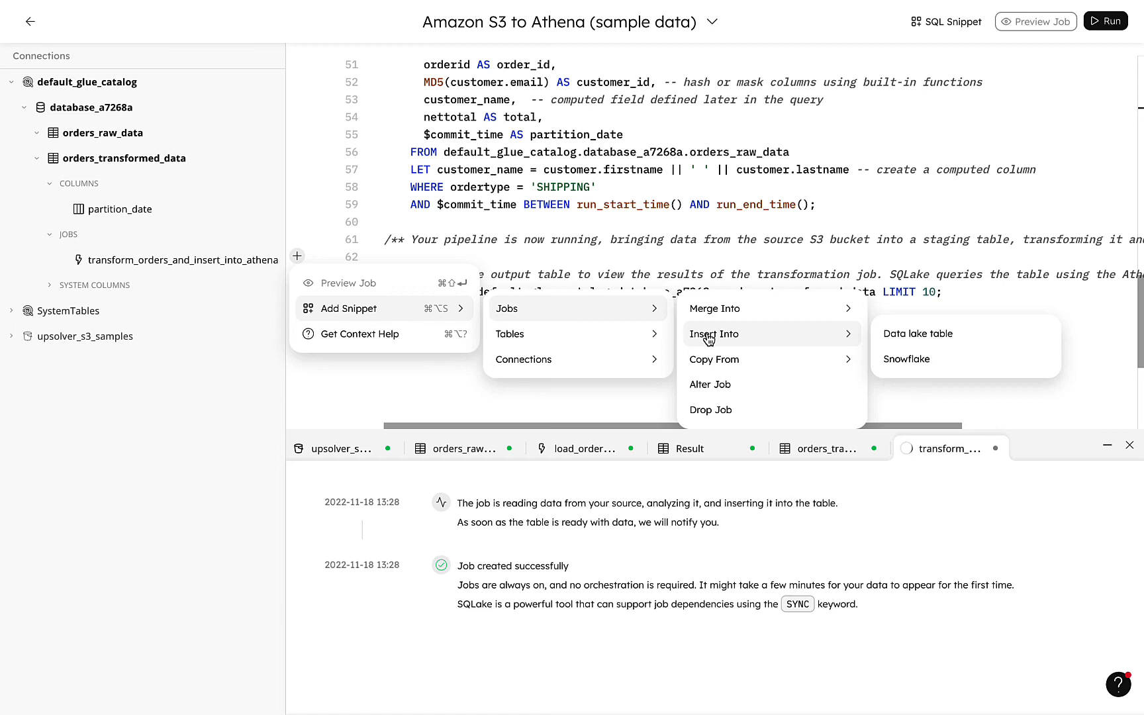
mouse_move(335, 270)
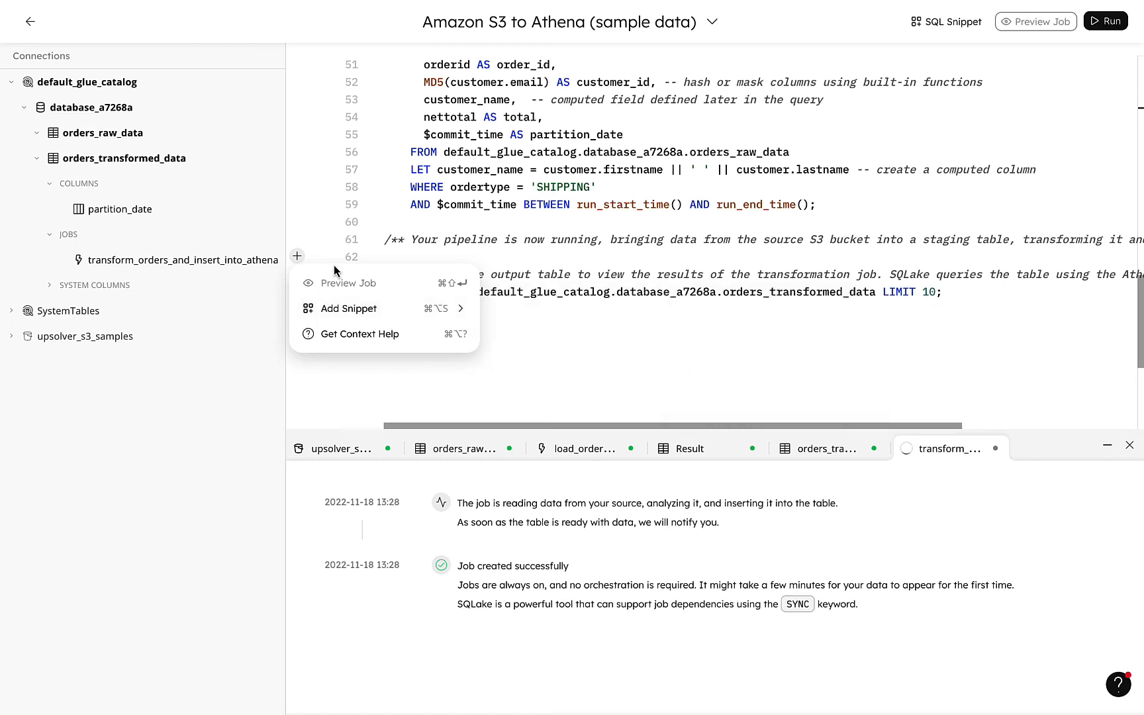